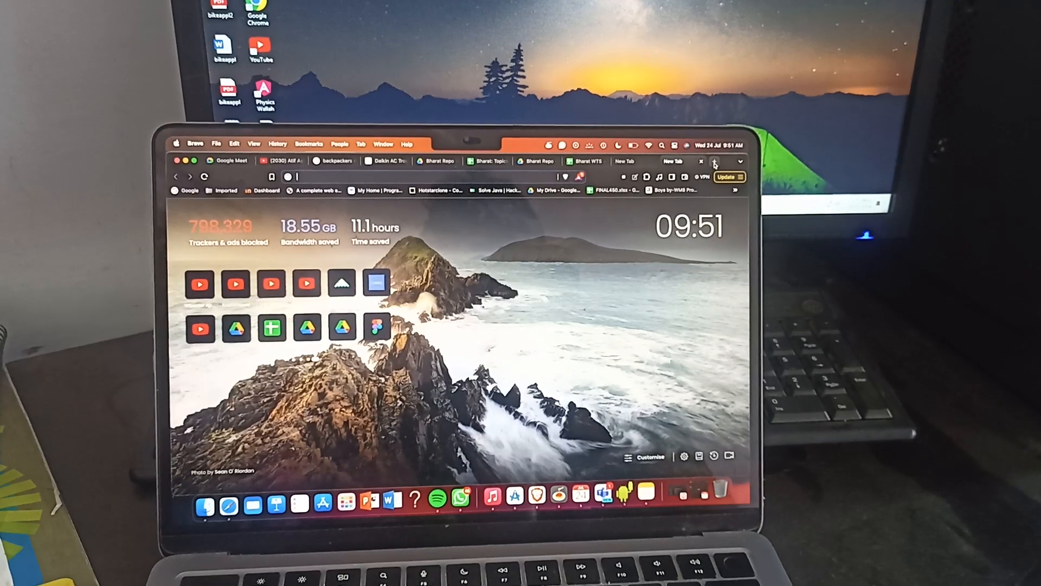
# - Search Google for "acer support" via the suggestion, listing Acer India's support page first
pyautogui.write('acert&oq=acert&gs_lcrp=EgZjaHJvbWUyBggAEEU...')
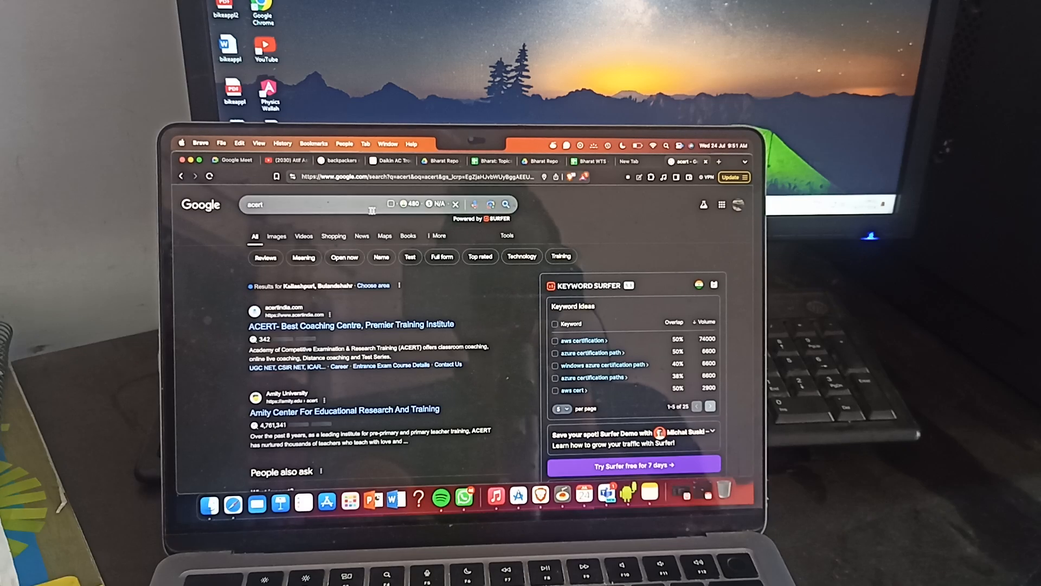
pyautogui.click(309, 204)
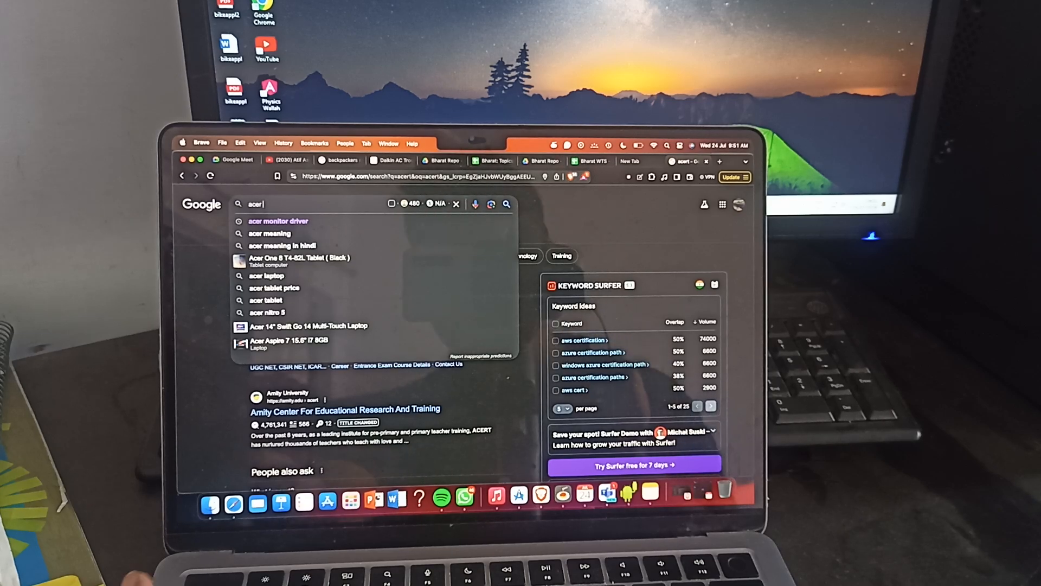
pyautogui.write('sup')
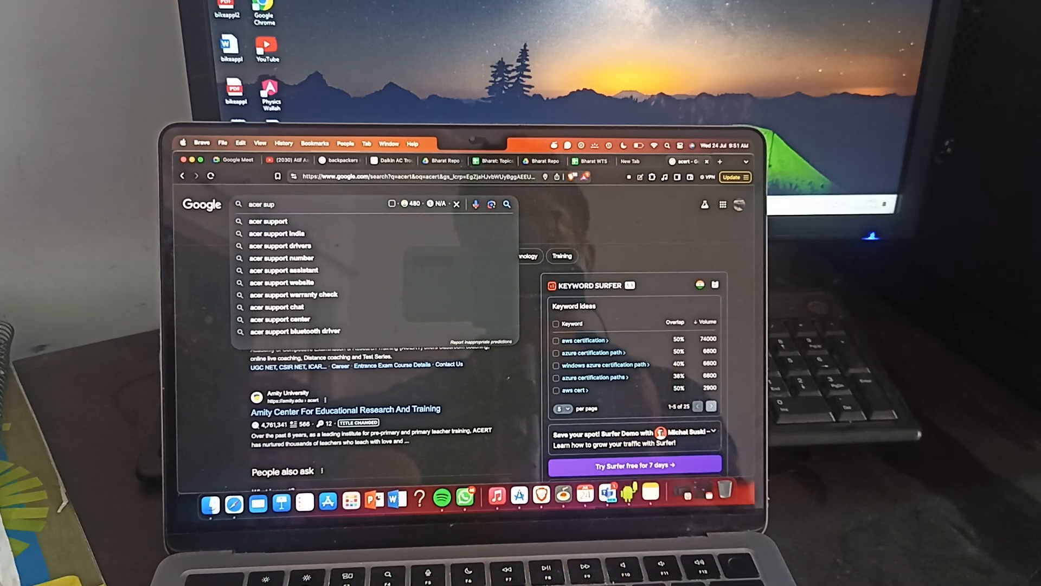
pyautogui.click(277, 233)
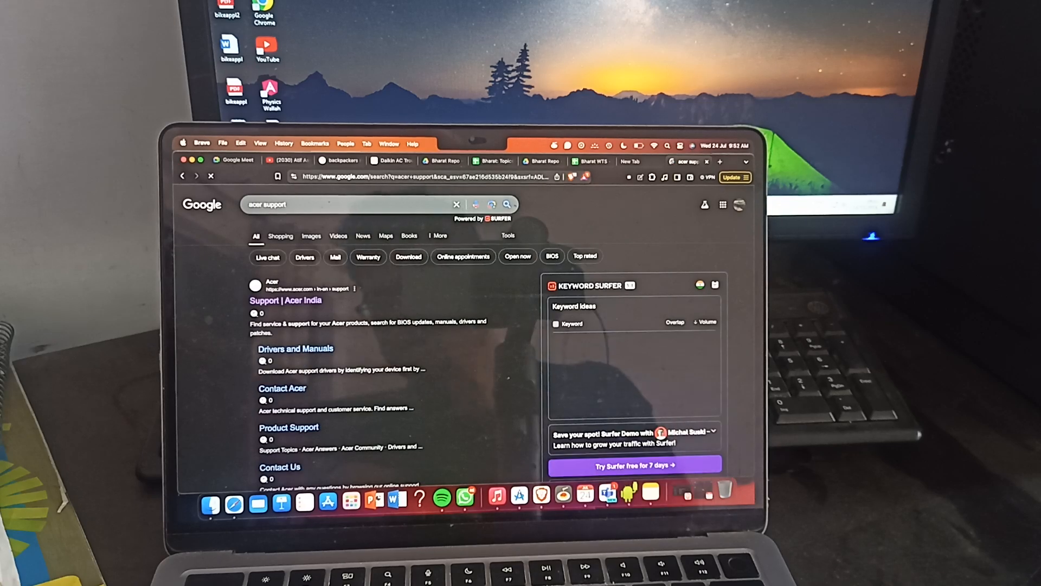
# - Load the Acer India support result and scroll to Self Help Links and Warranty and Repair Services
pyautogui.click(286, 301)
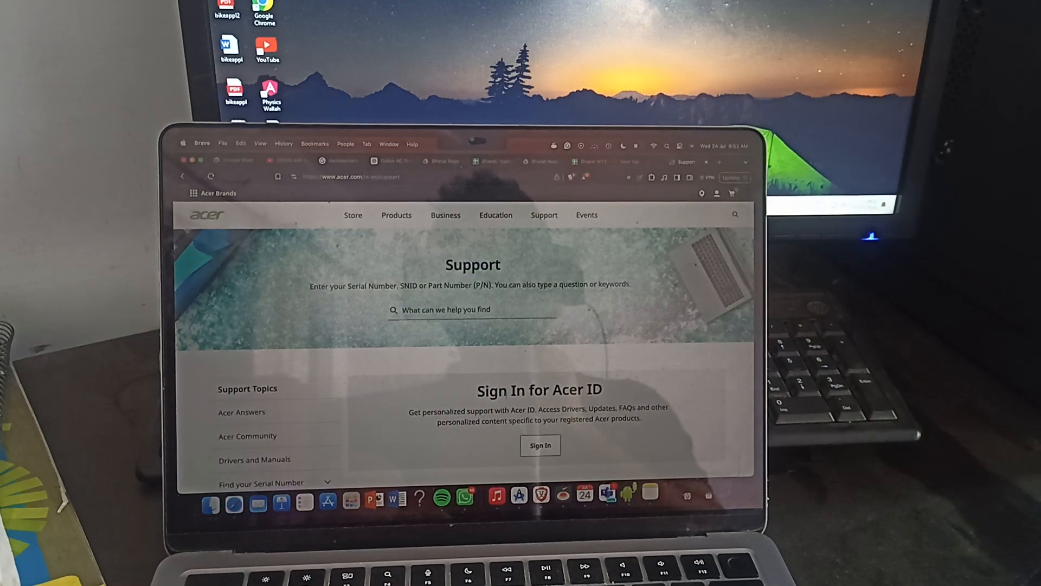
pyautogui.scroll(-3)
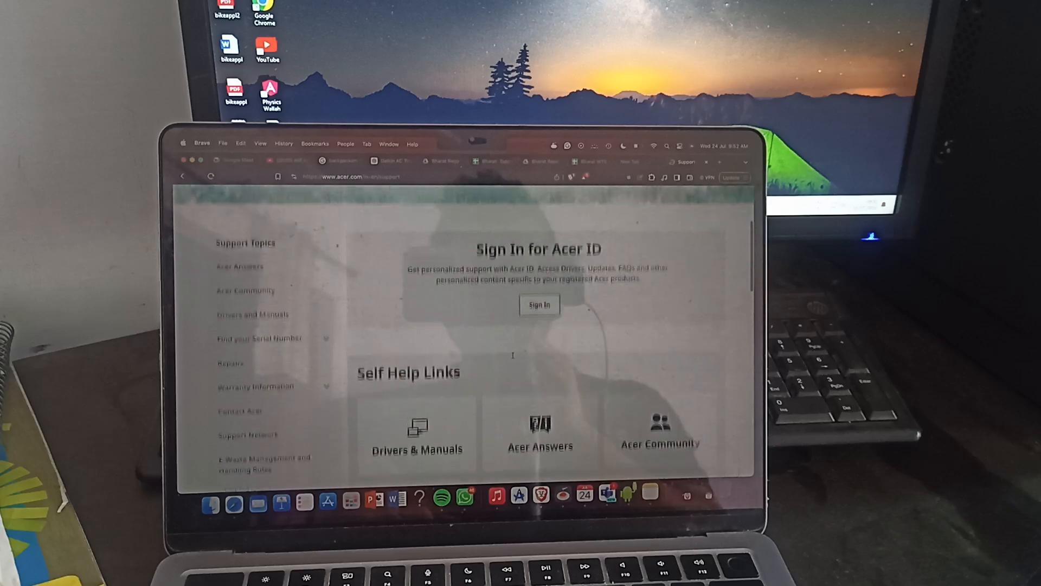
pyautogui.scroll(-3)
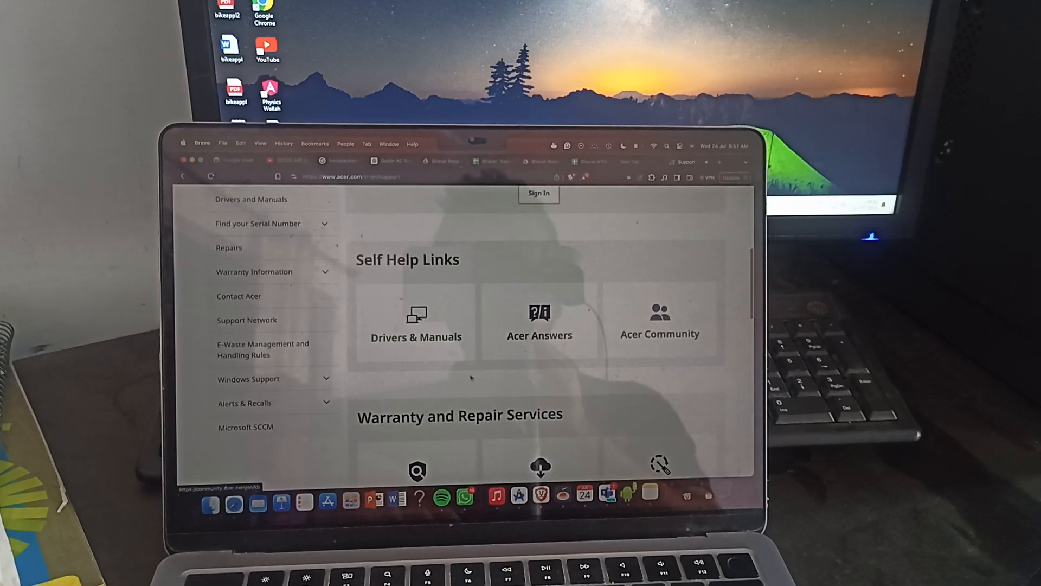
pyautogui.scroll(-3)
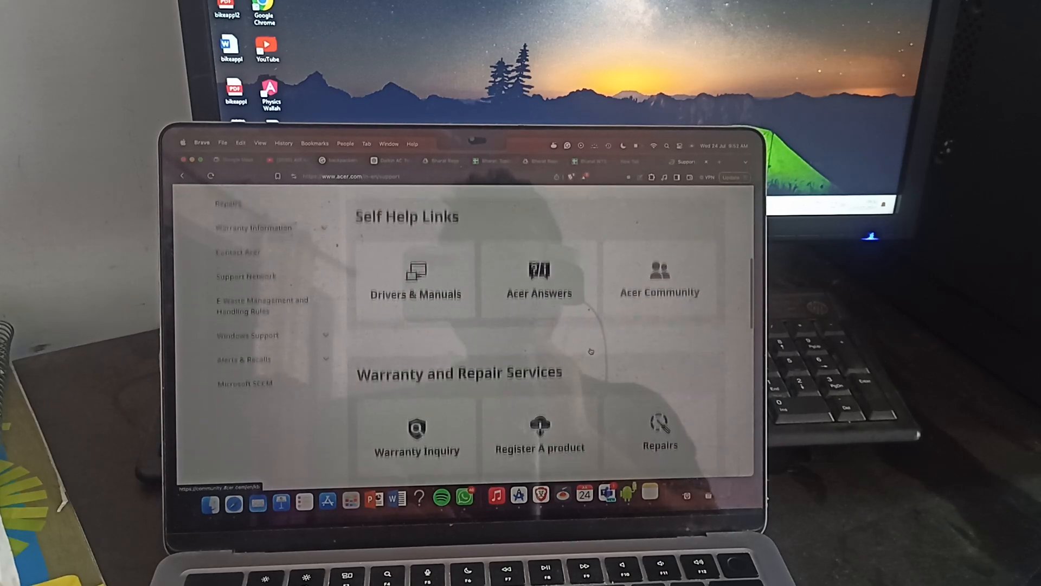
pyautogui.scroll(-3)
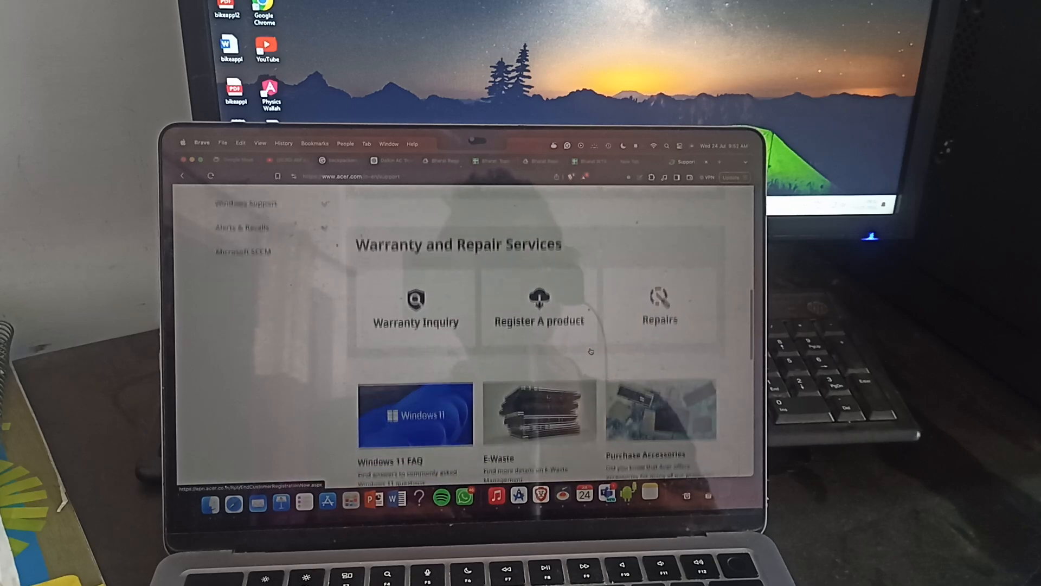
pyautogui.scroll(-3)
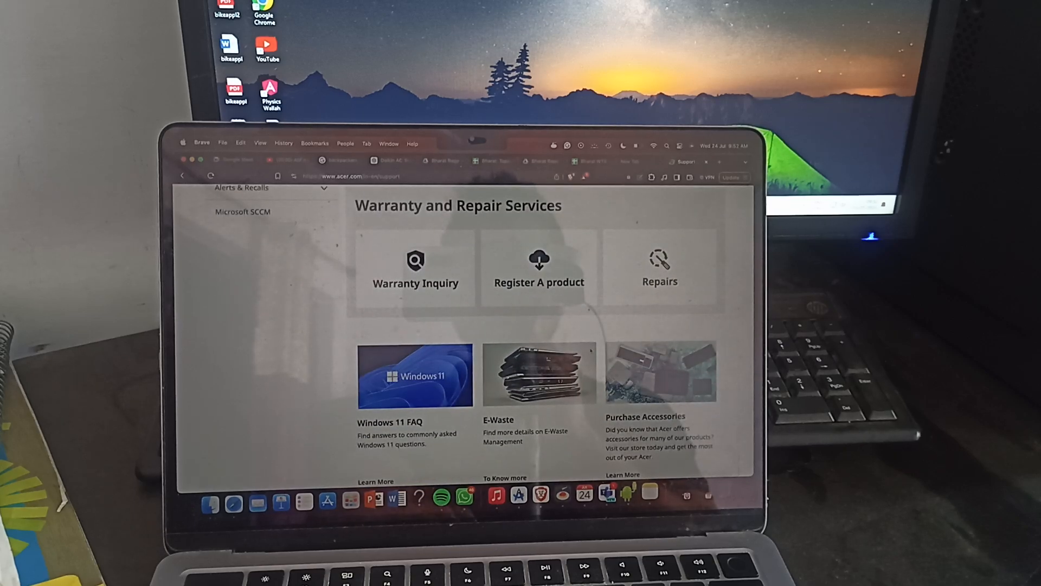